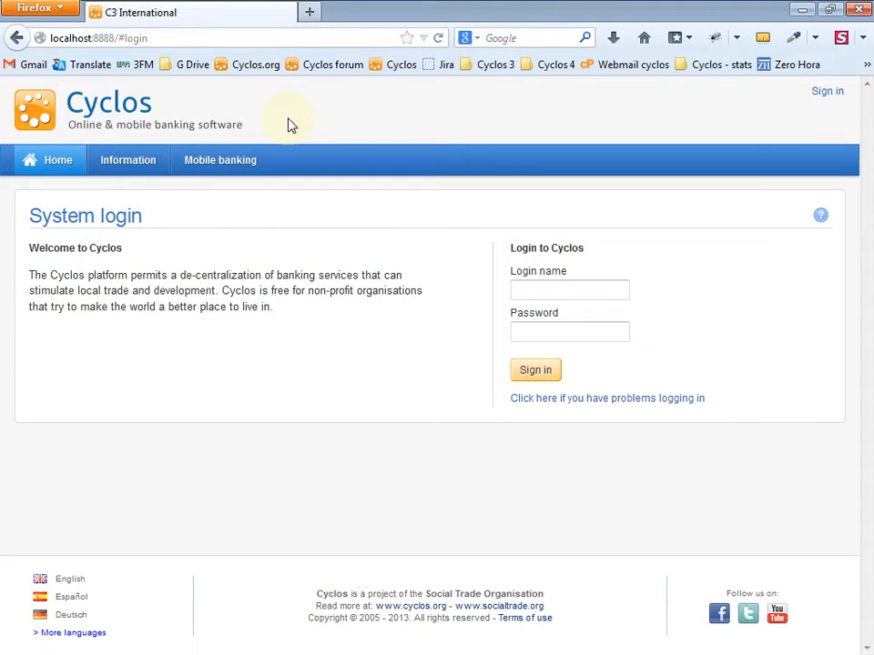
# Go from the login screen to the public Cyclos project home page.
pyautogui.click(58, 160)
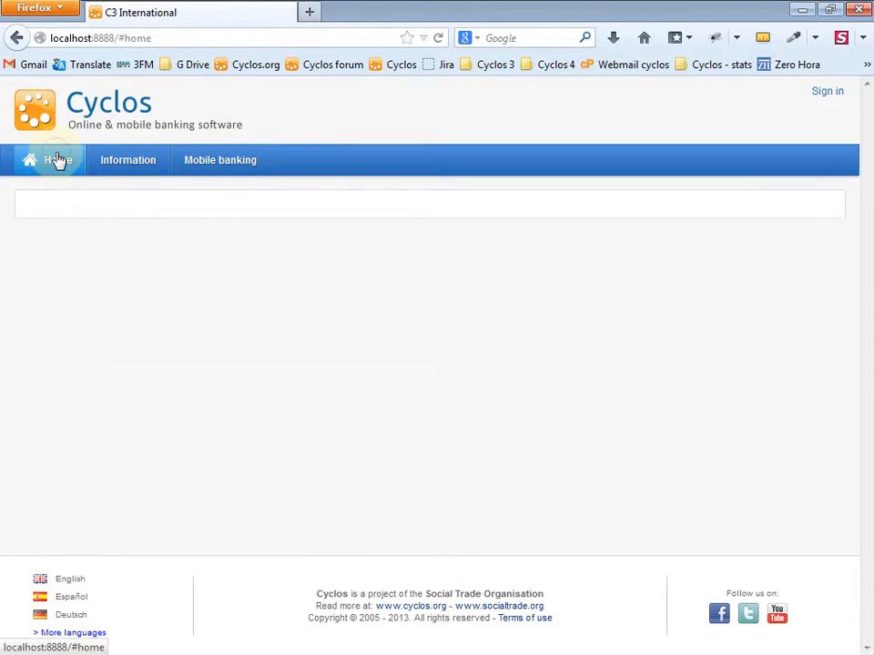
pyautogui.click(49, 161)
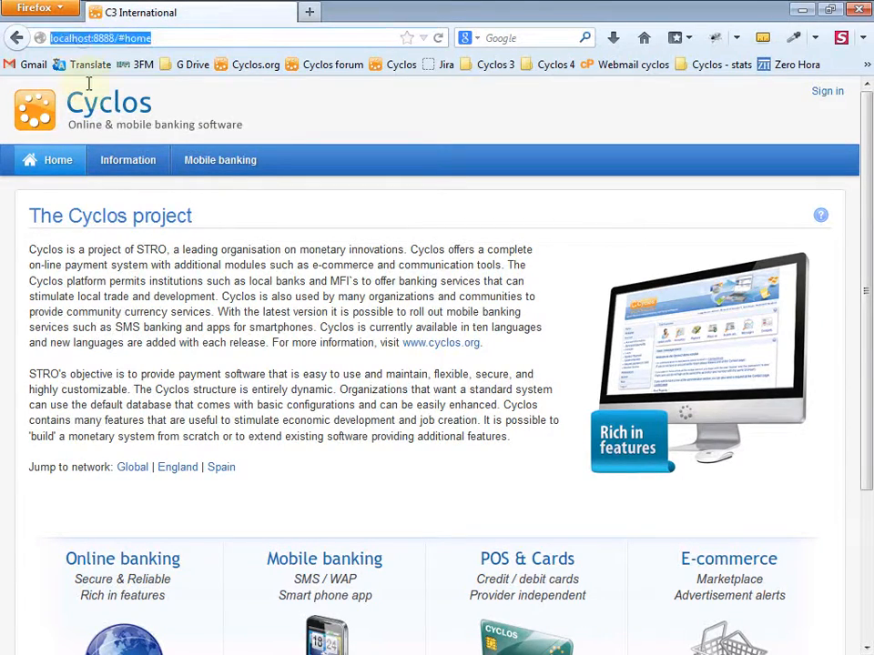
pyautogui.moveTo(182, 121)
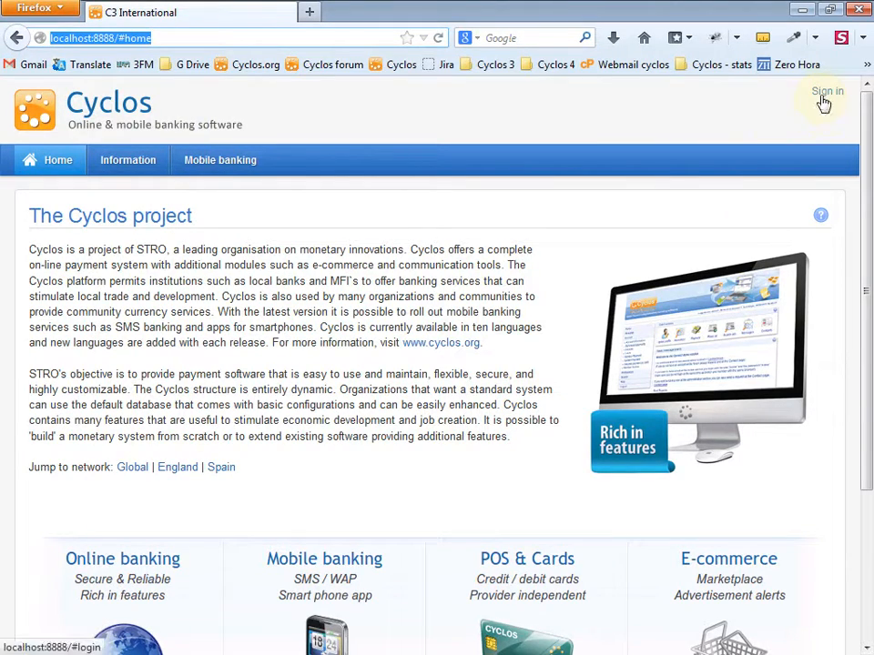
# Log in with the admin credentials to reach the message board home page.
pyautogui.click(826, 95)
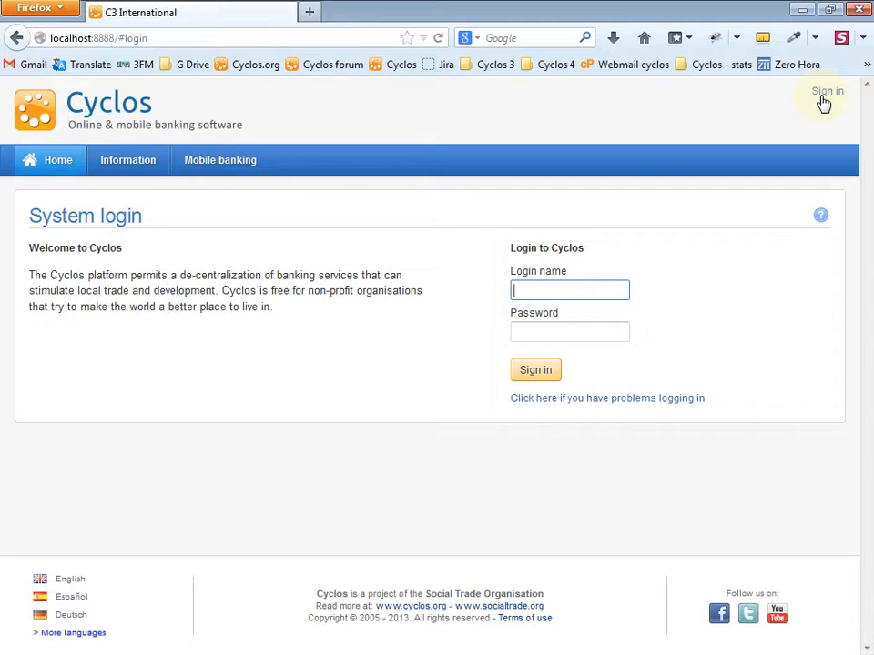
pyautogui.write('admin')
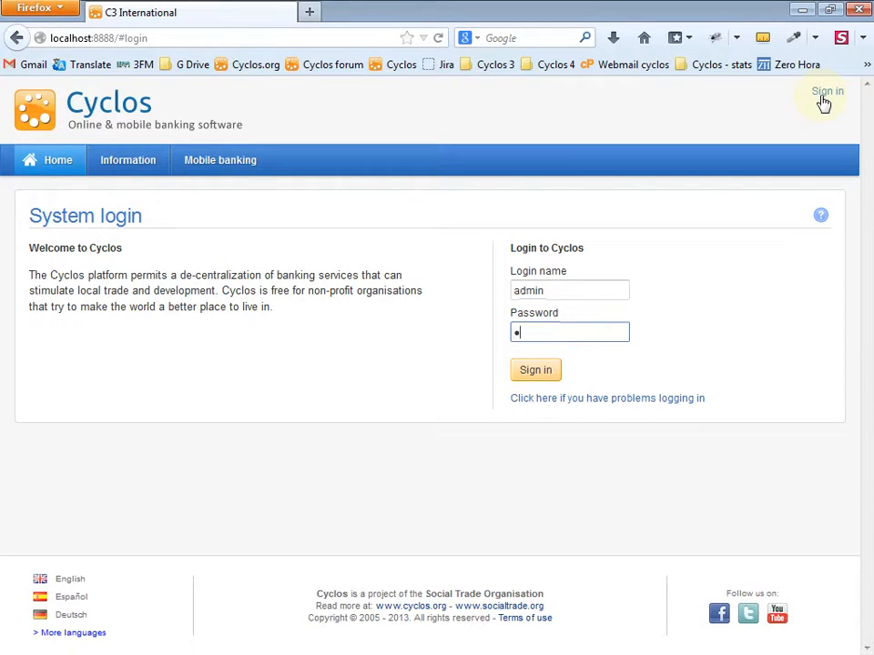
pyautogui.click(535, 370)
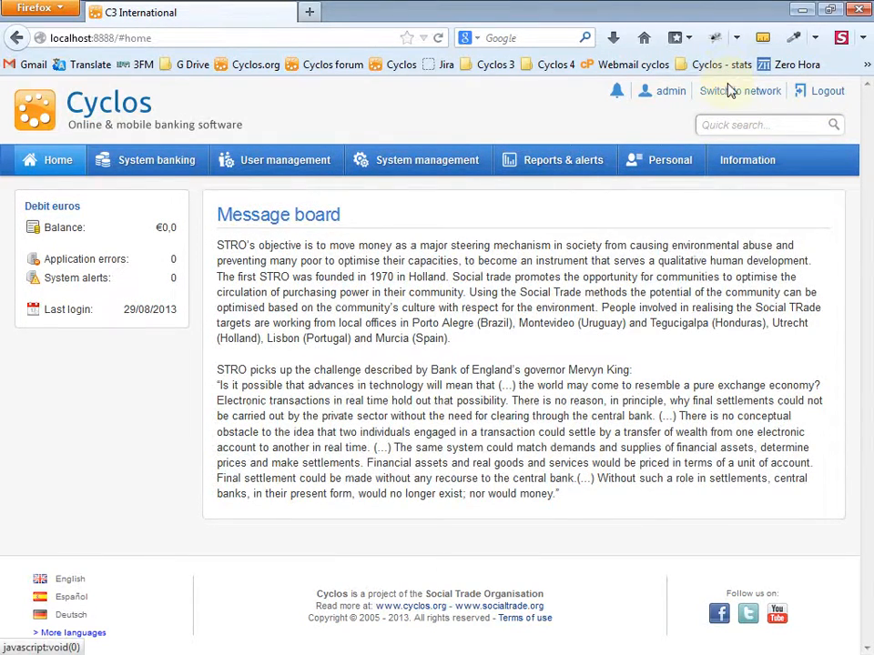
# Open System management > Networks to list the England and Spain networks.
pyautogui.click(739, 91)
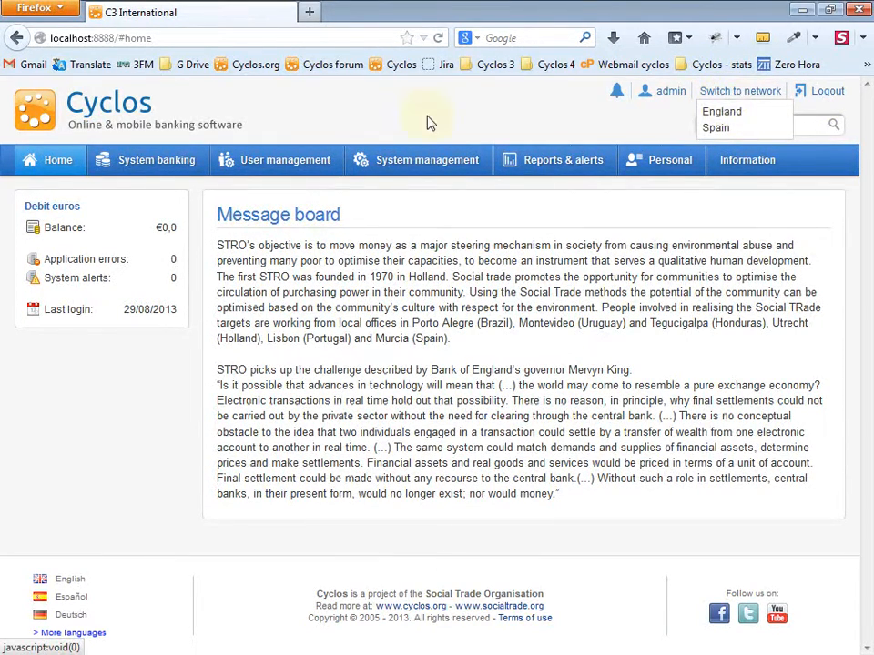
pyautogui.click(427, 160)
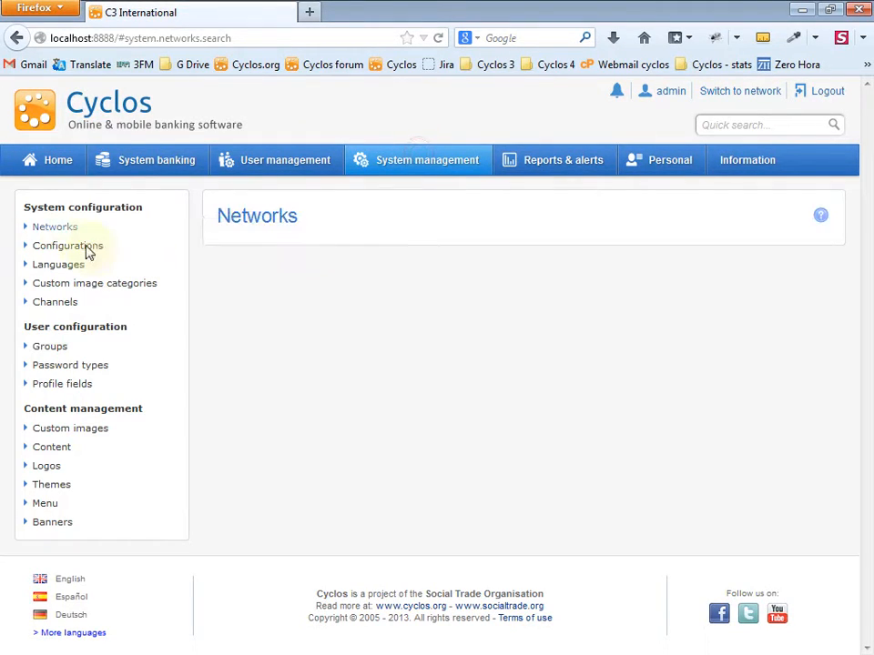
pyautogui.click(54, 227)
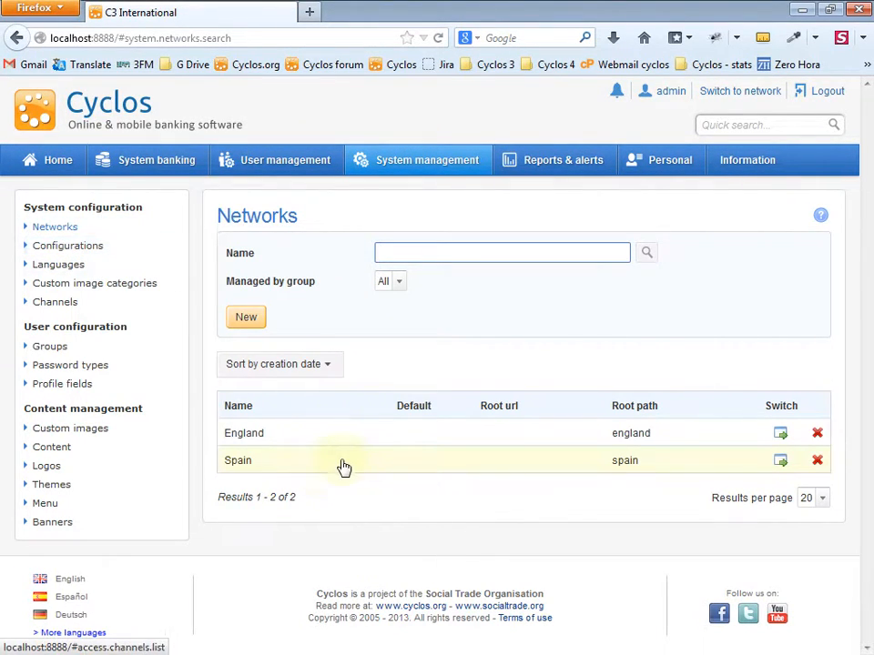
pyautogui.moveTo(348, 445)
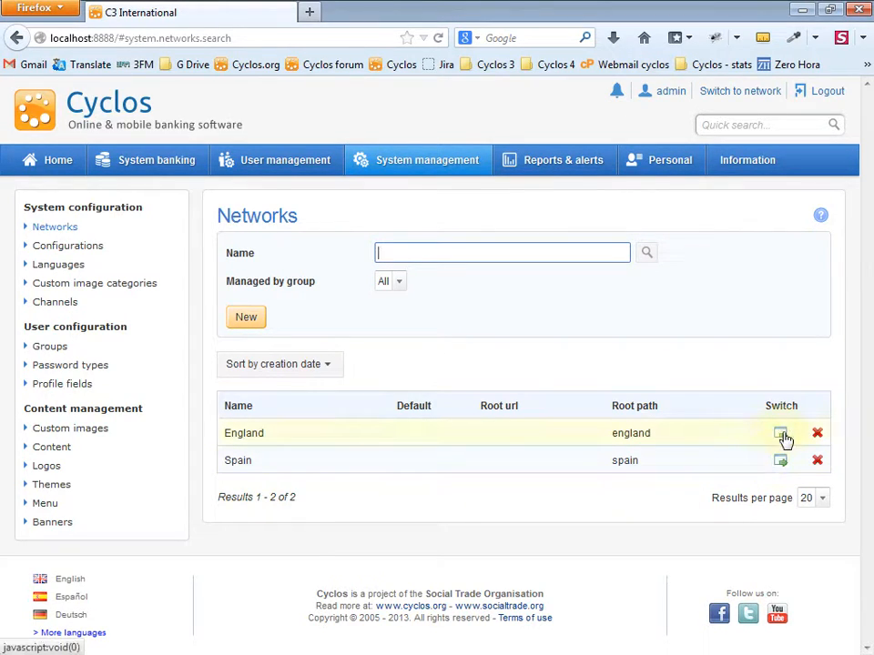
pyautogui.moveTo(780, 459)
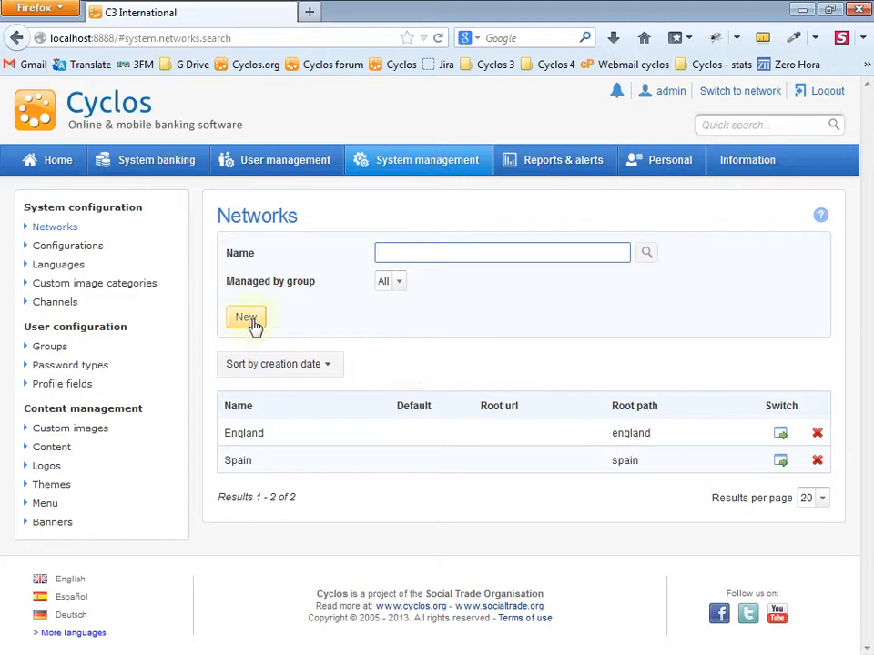
pyautogui.click(246, 317)
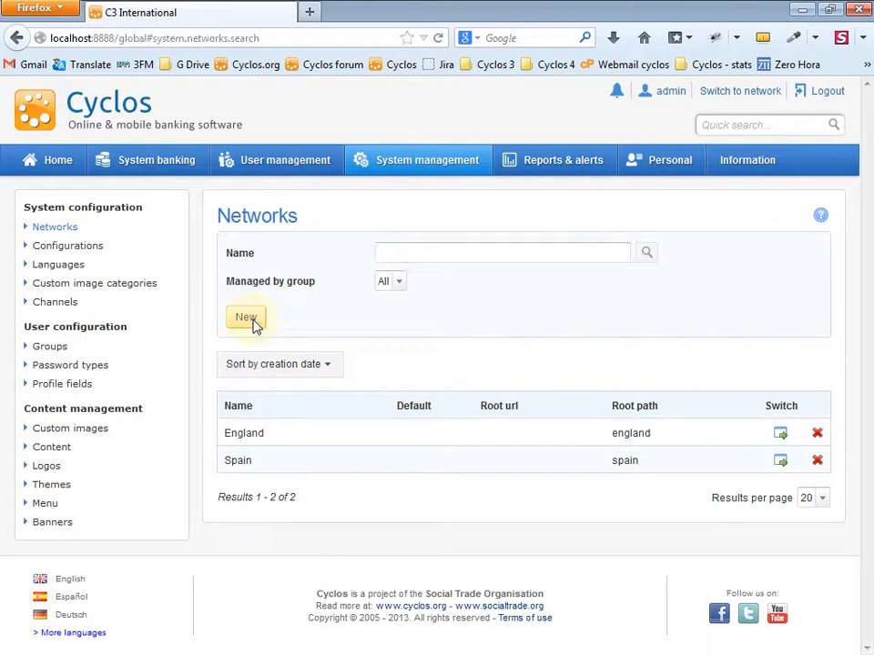
# Fill in a new network form with name 'My new network' and internal name 'mynewnetwork'.
pyautogui.click(246, 316)
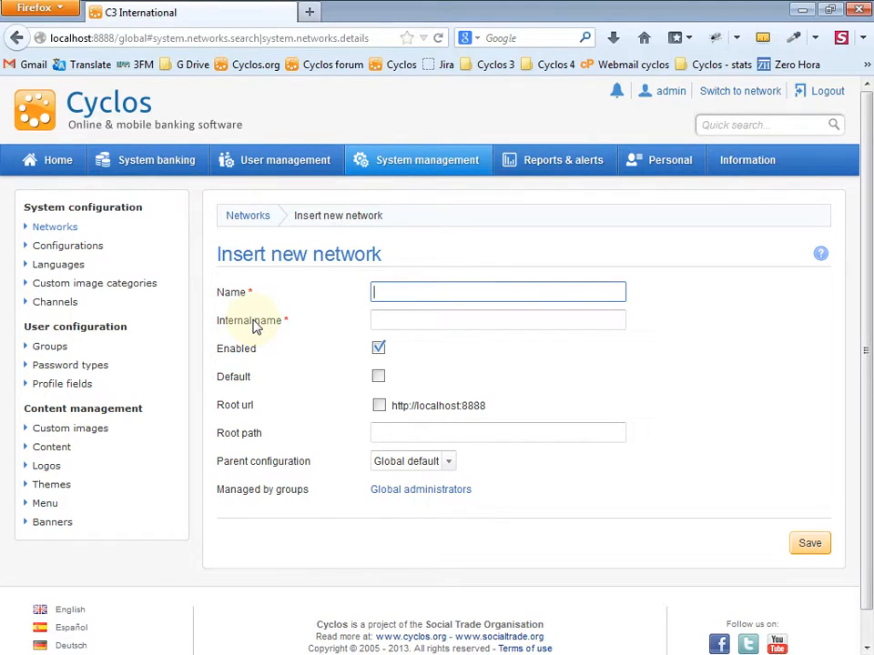
pyautogui.write('My new')
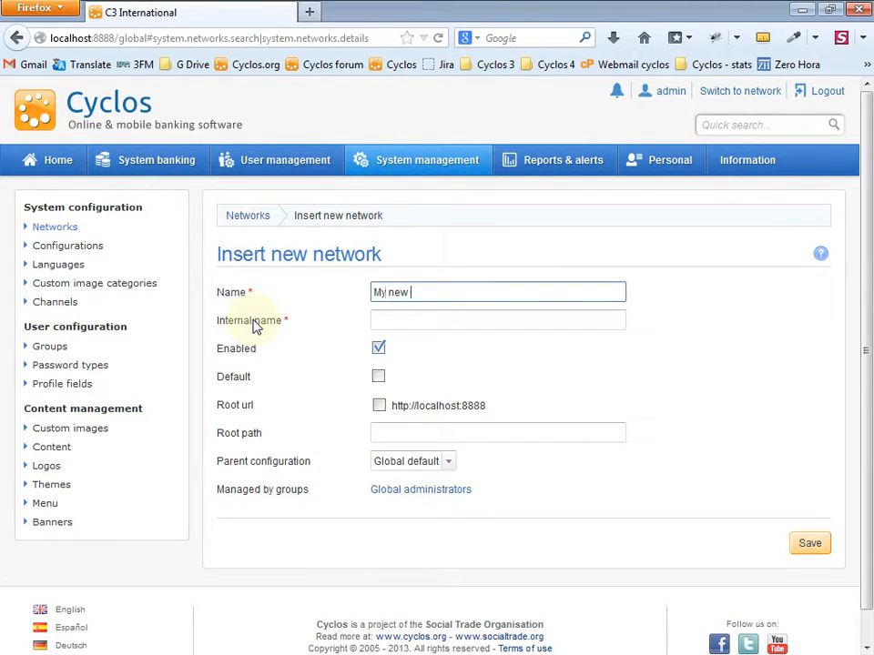
pyautogui.write('network')
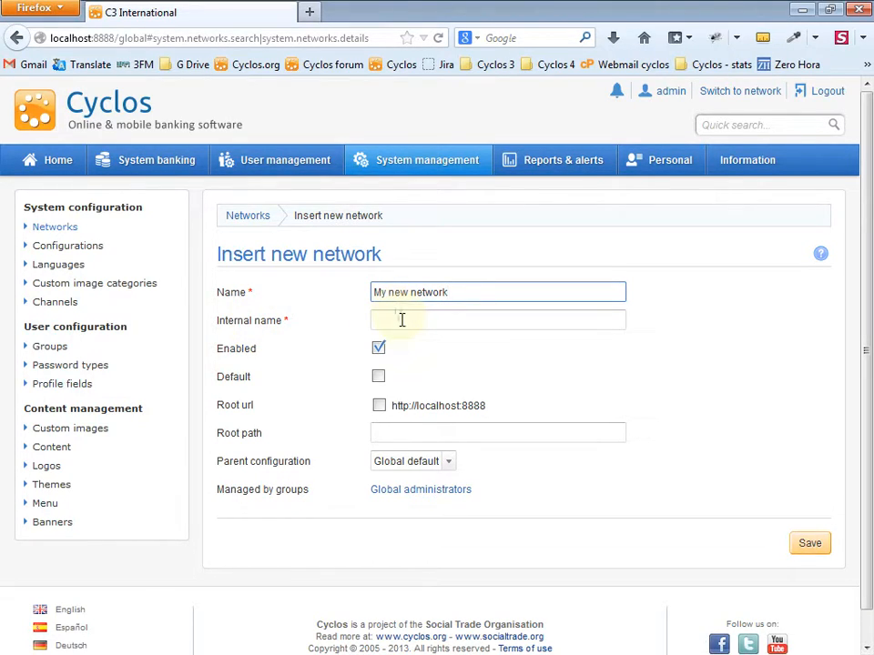
pyautogui.click(498, 320)
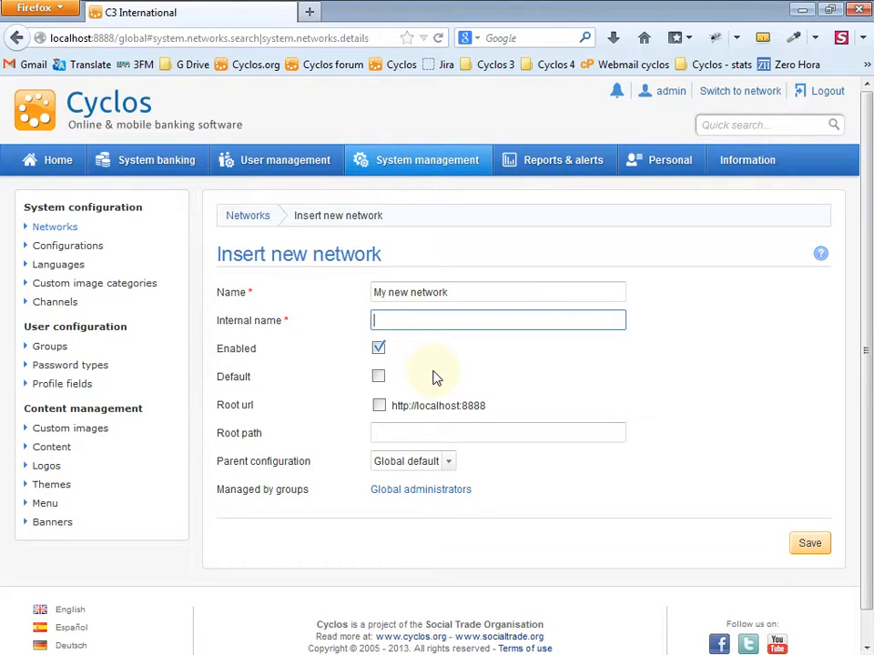
pyautogui.write('mynewnetwork')
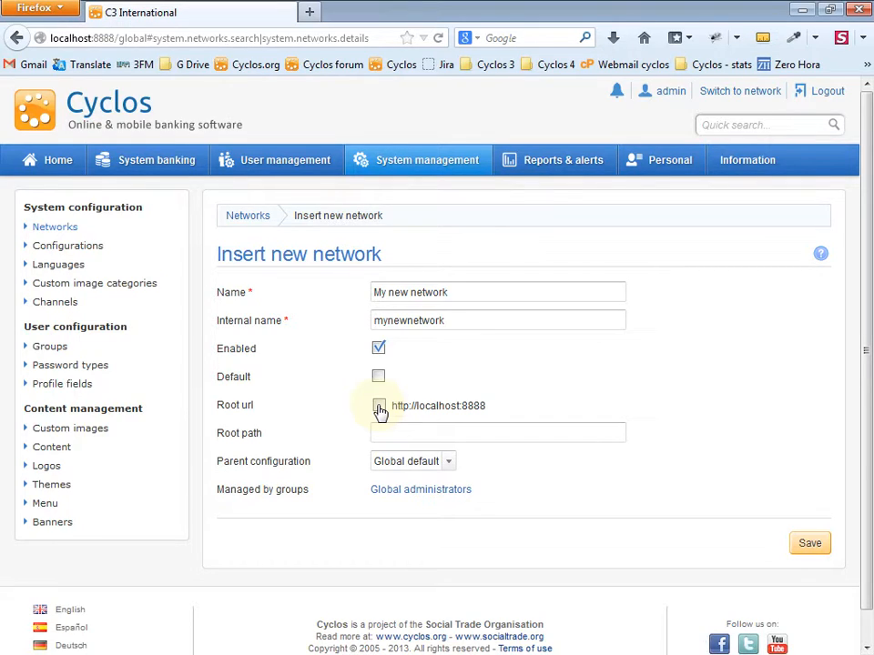
pyautogui.click(379, 405)
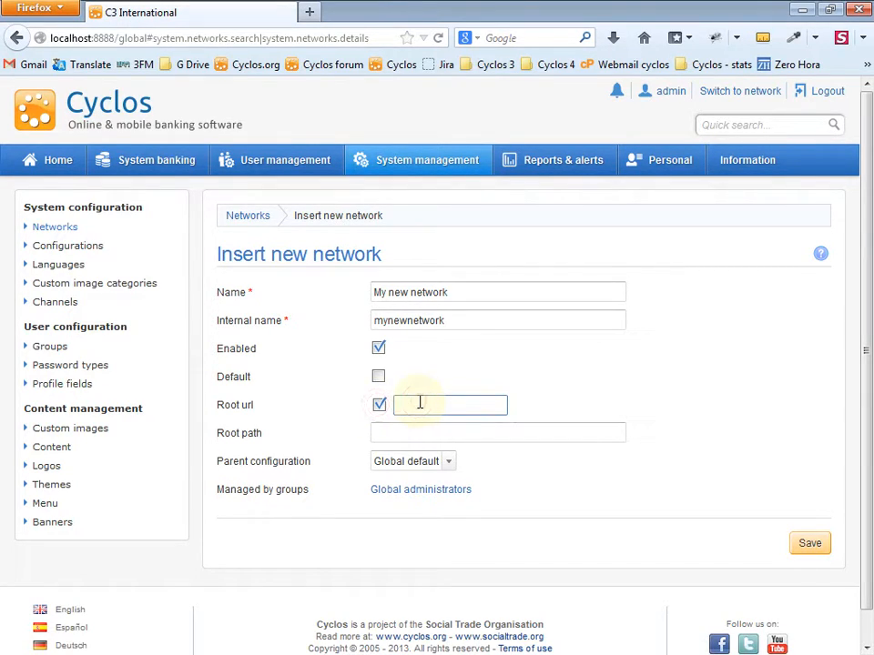
pyautogui.write('http:/')
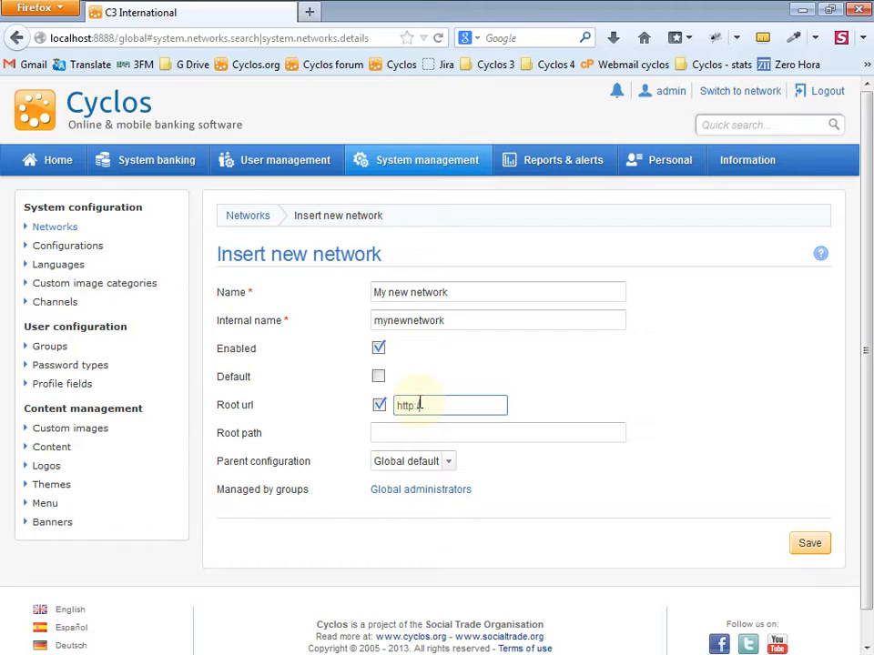
pyautogui.write('www.')
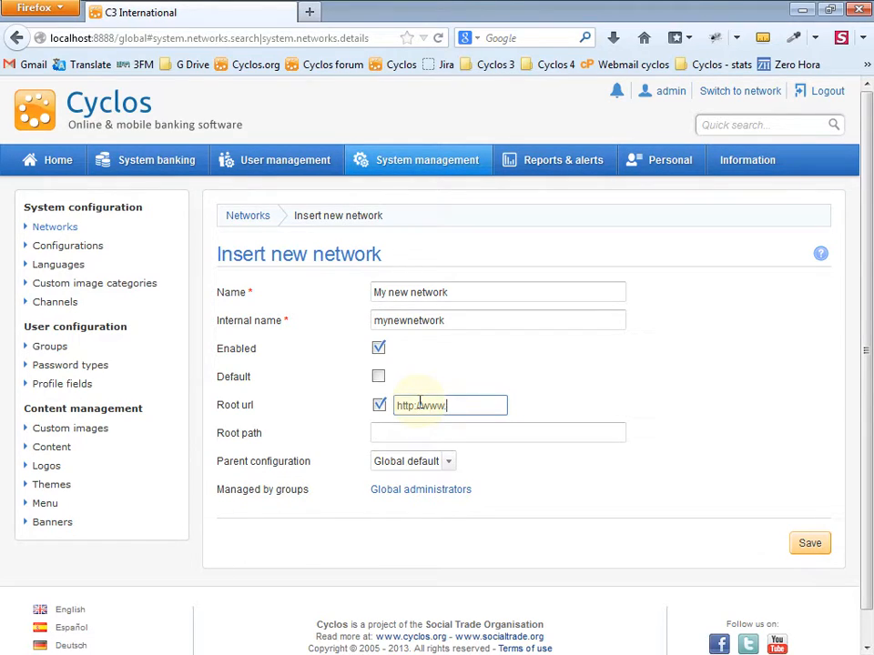
pyautogui.write('myowndomain.org')
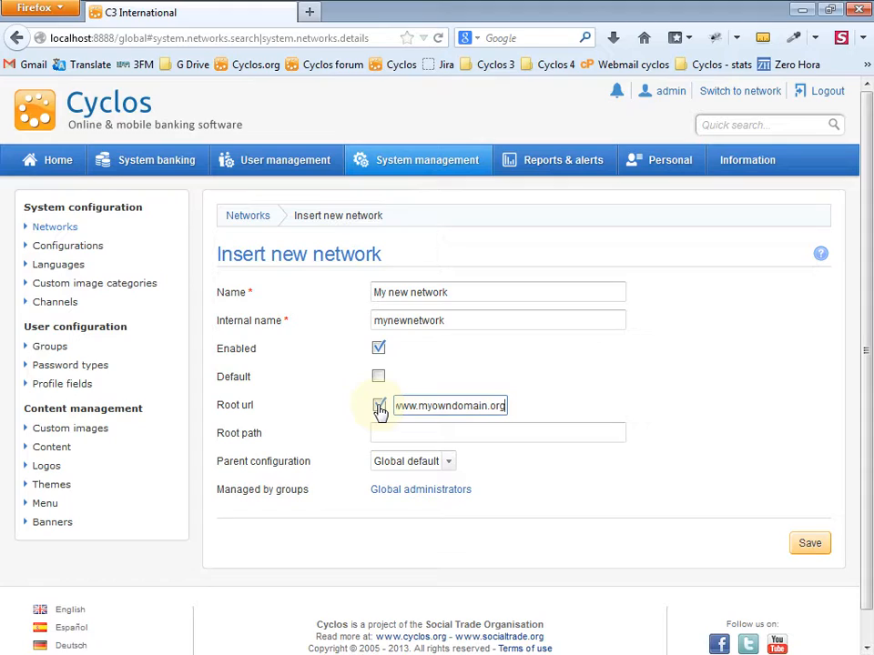
pyautogui.click(379, 405)
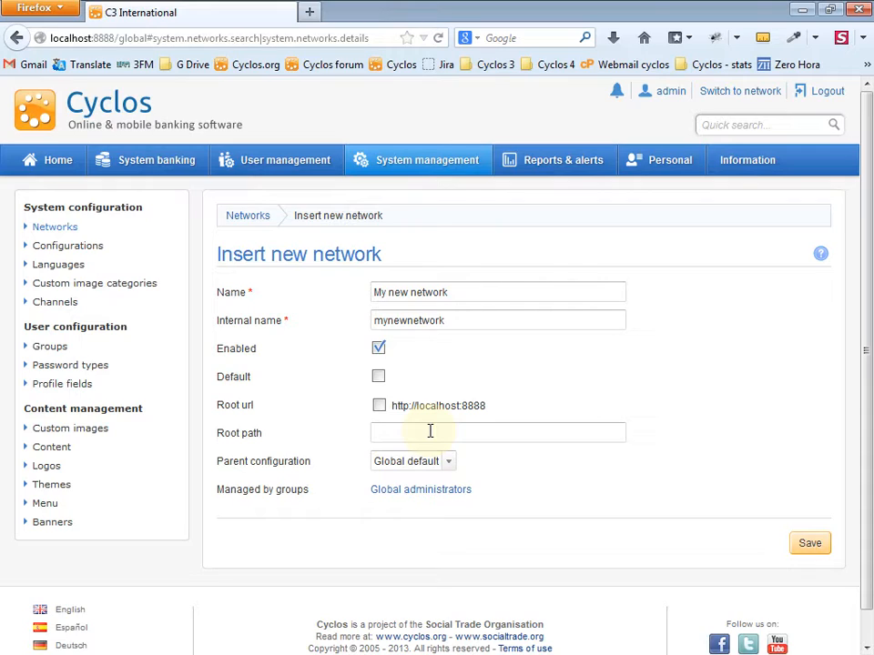
# Enter 'mynewnetwork' as the new network's root path.
pyautogui.click(498, 433)
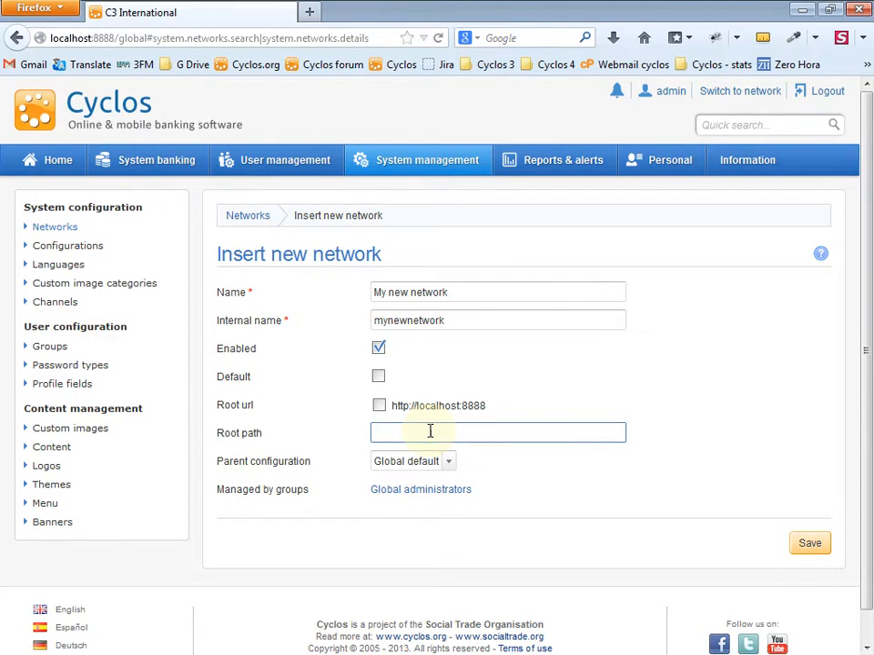
pyautogui.moveTo(796, 445)
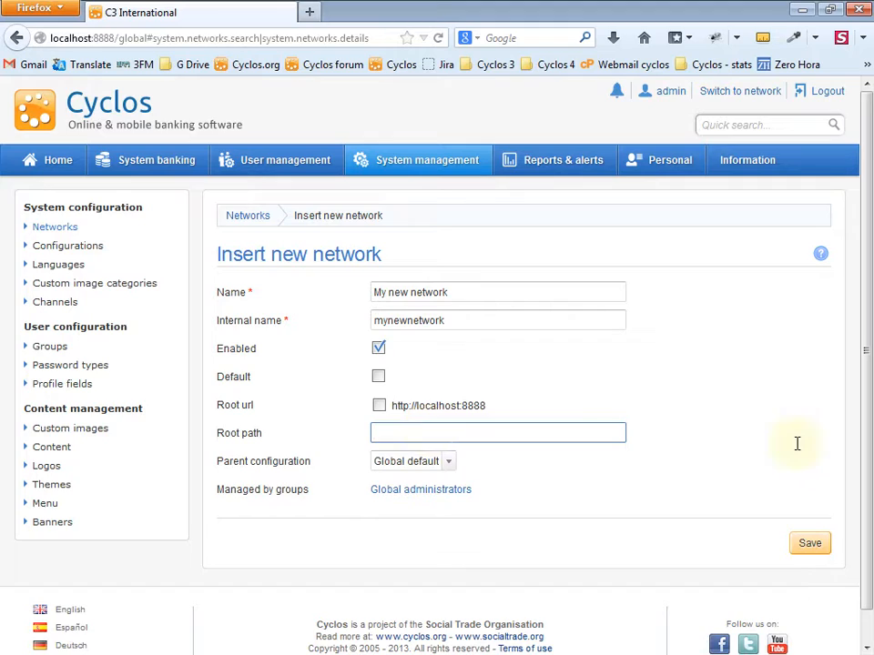
pyautogui.click(498, 432)
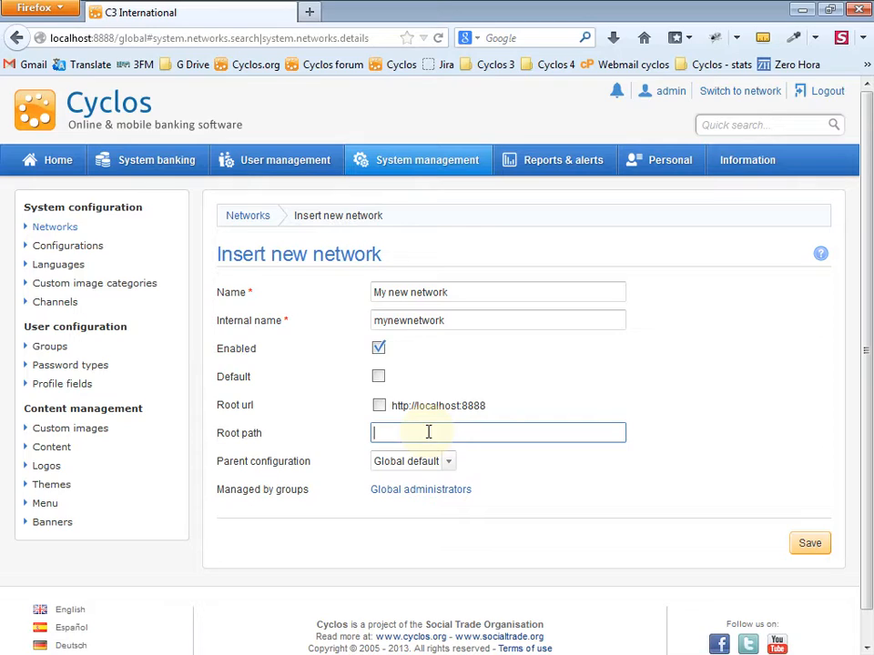
pyautogui.write('mynew')
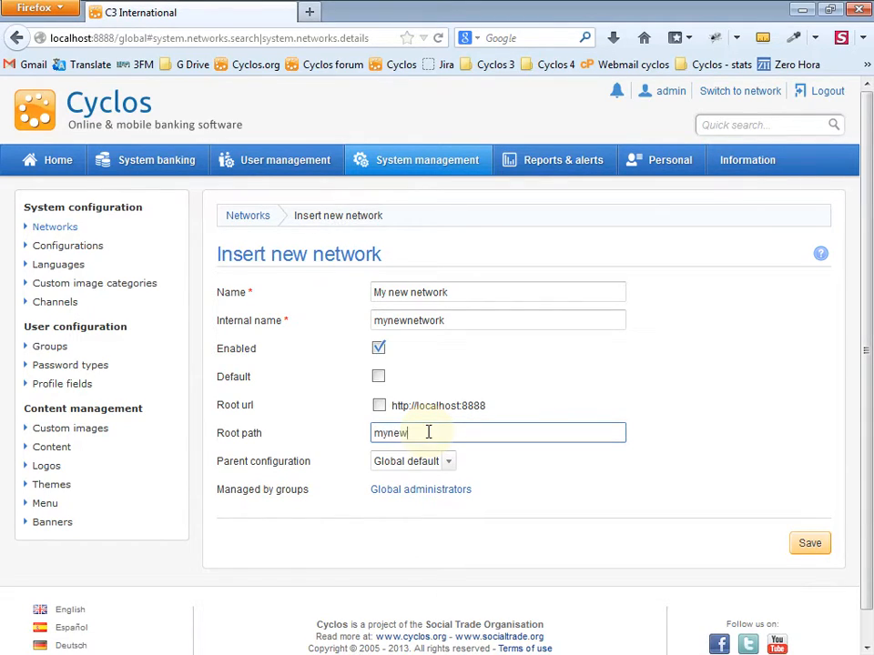
pyautogui.write('network')
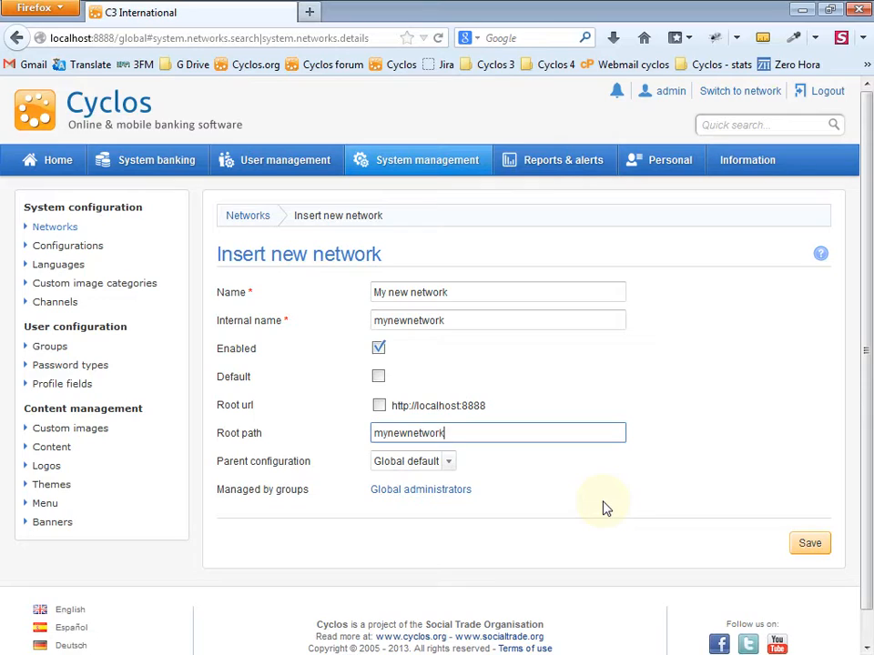
pyautogui.moveTo(740, 498)
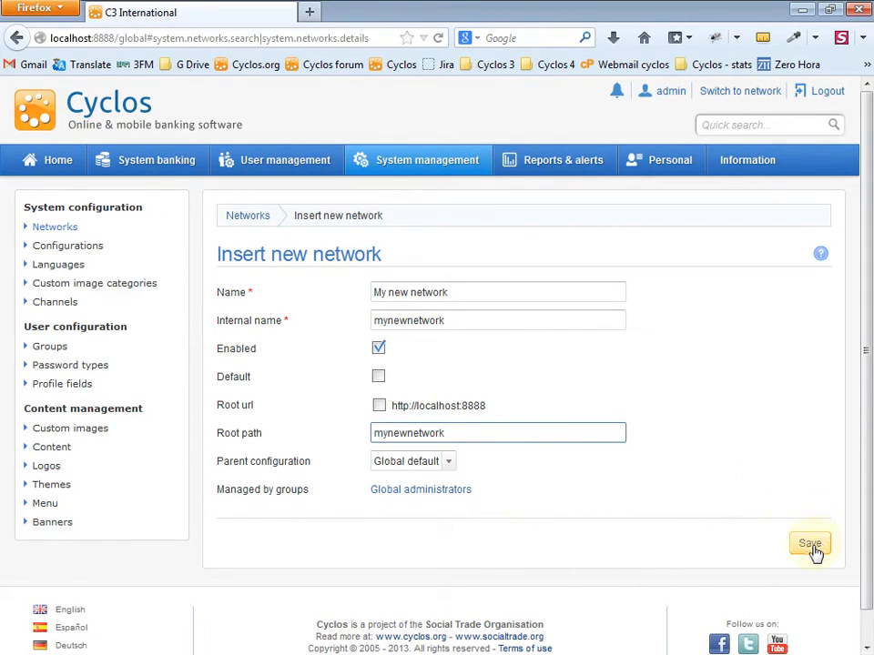
# Save 'My new network', return to Networks, and switch into it.
pyautogui.click(809, 544)
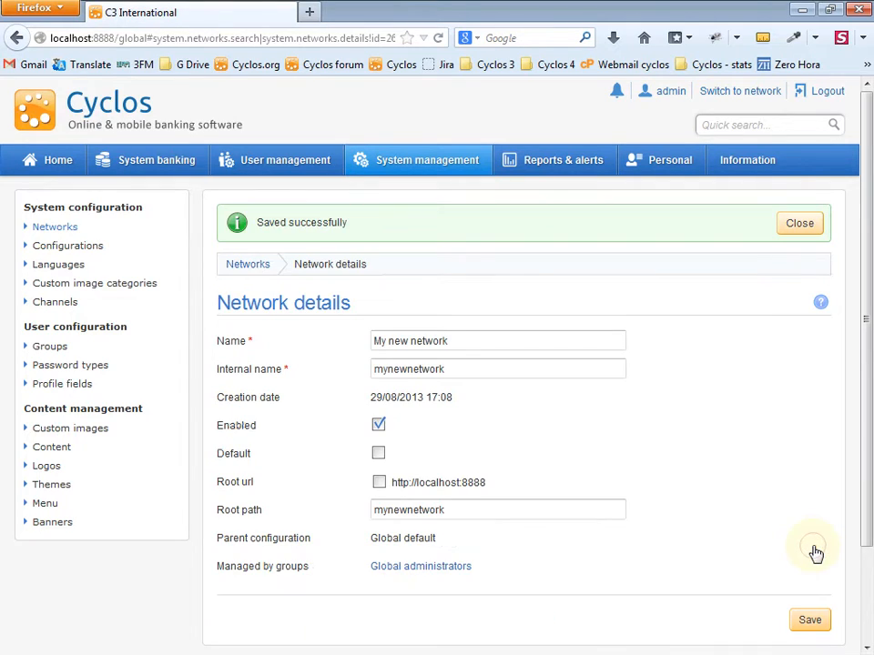
pyautogui.click(739, 90)
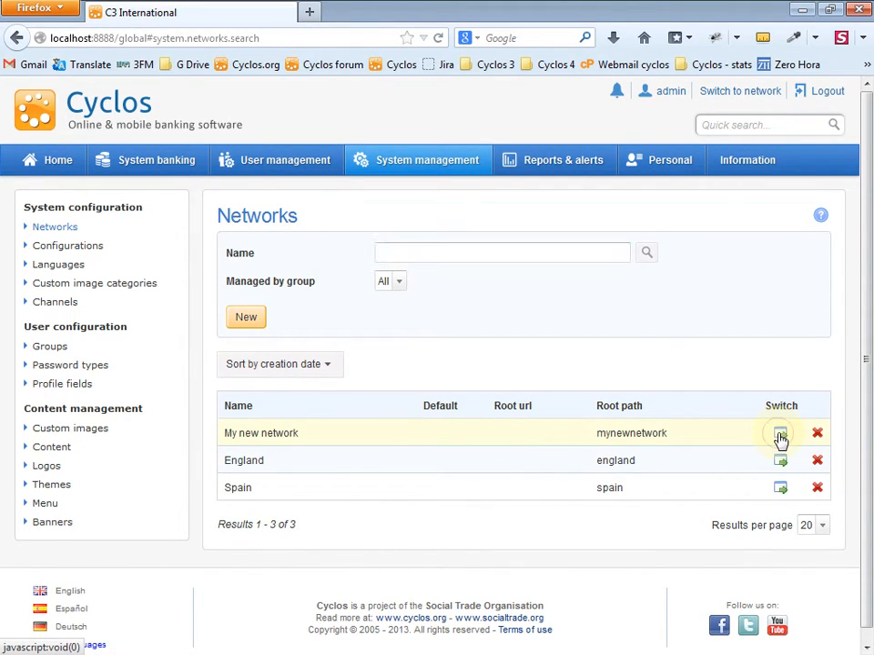
pyautogui.click(779, 433)
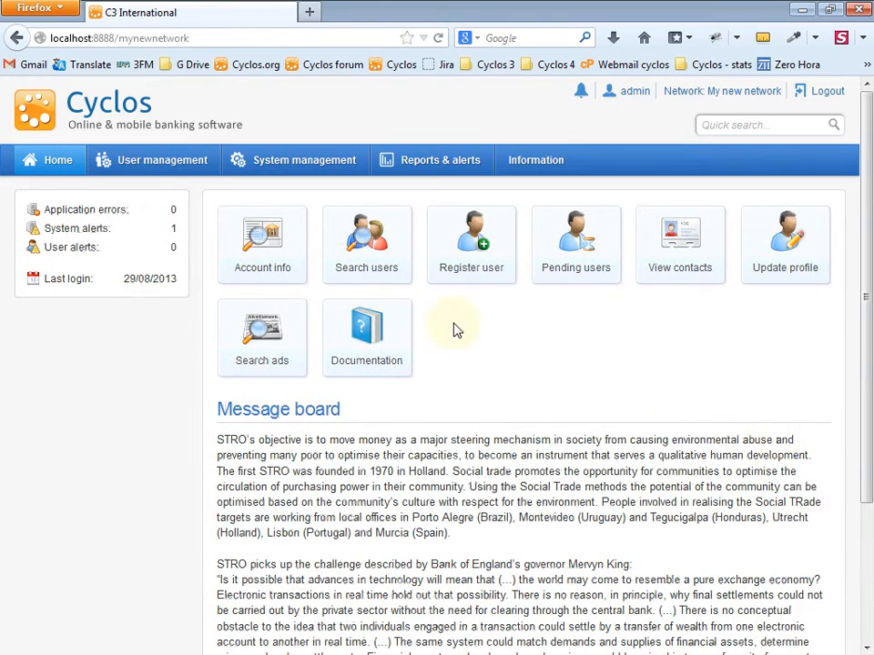